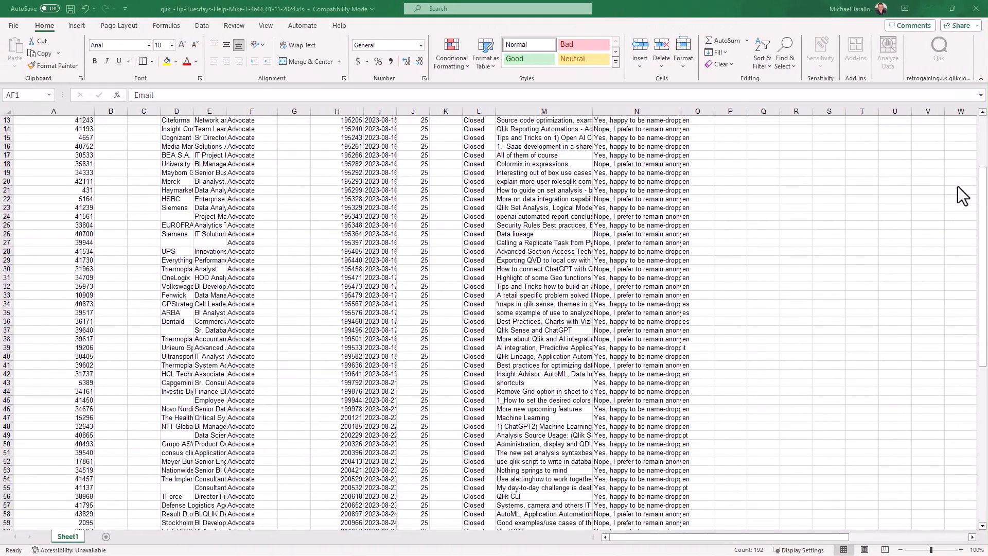
Step: Scroll through the raw suggestion export in the Excel sheet
scroll(down, 3)
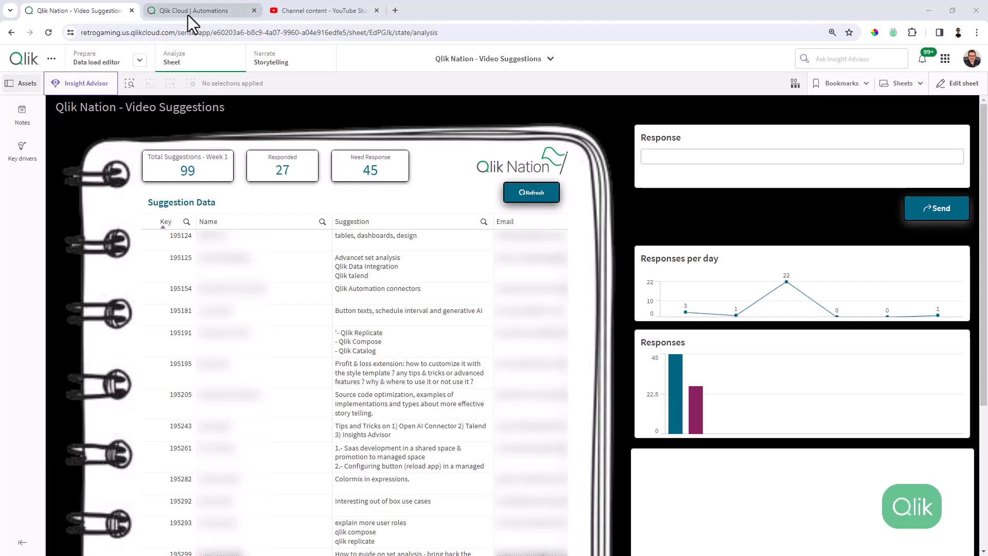
Step: Filter the Name column to 'tara' and confirm the matching person
click(77, 11)
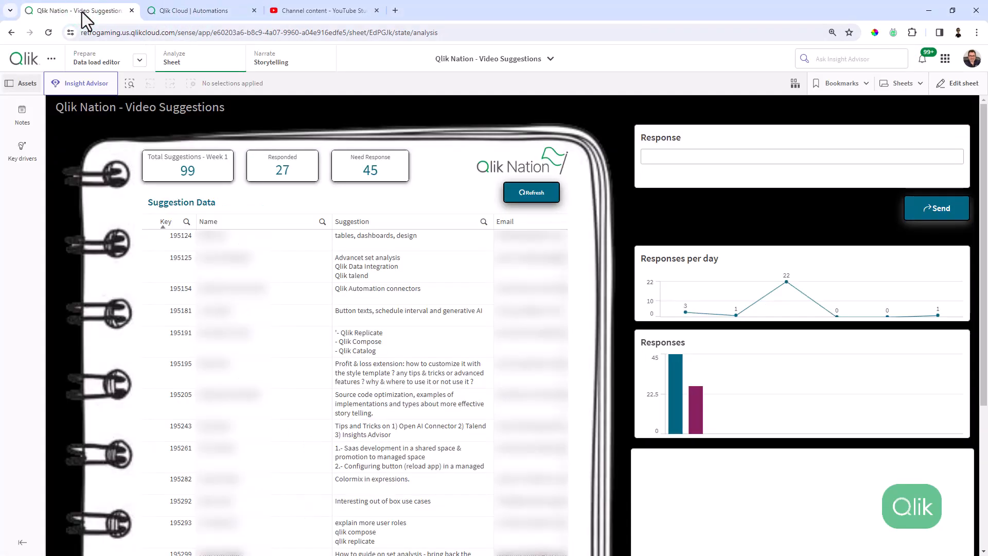
click(384, 266)
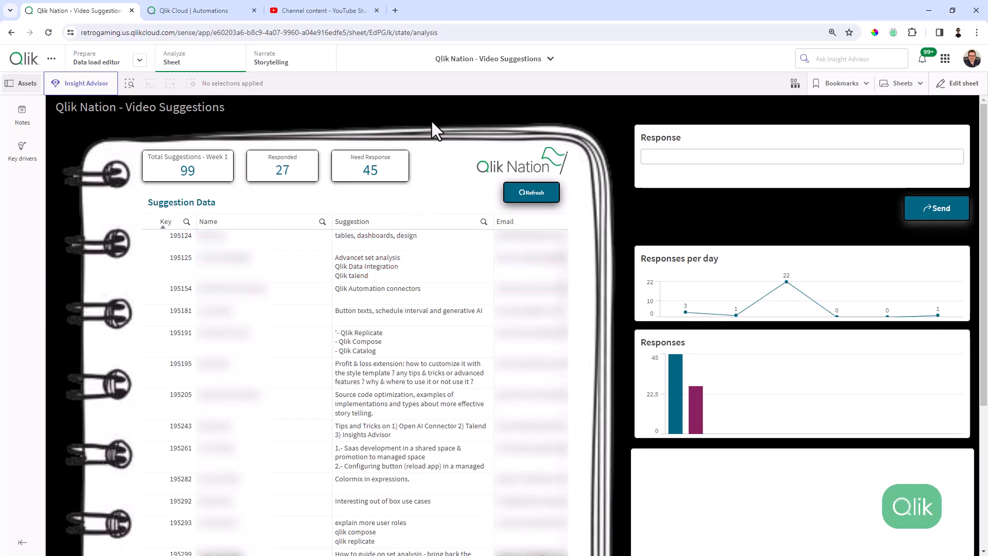
mouse_move(338, 225)
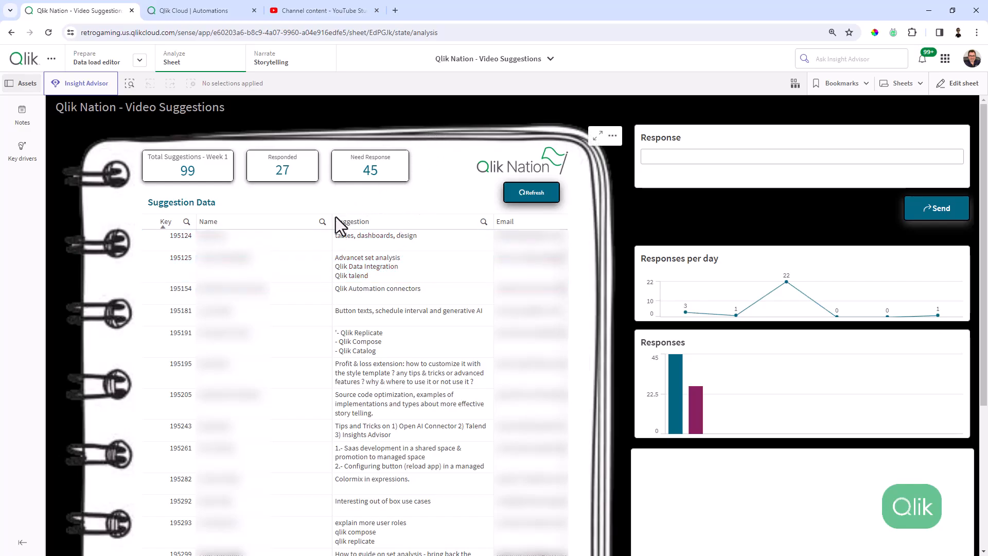
click(322, 221)
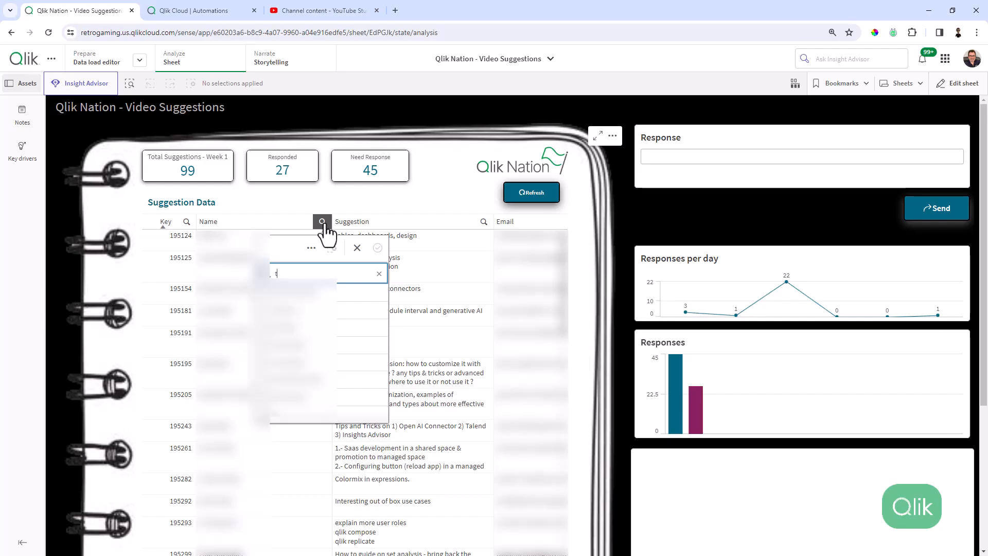
text(tara)
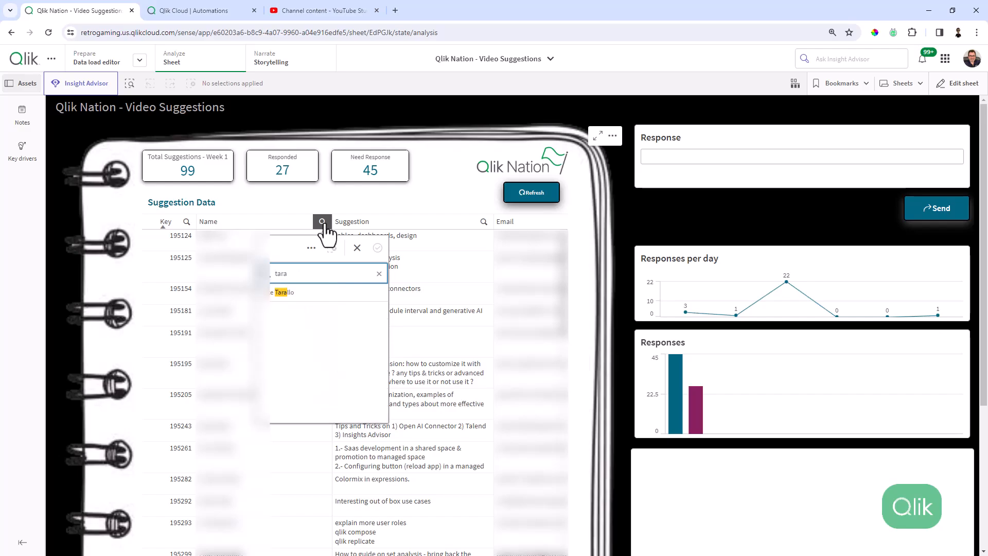
click(304, 292)
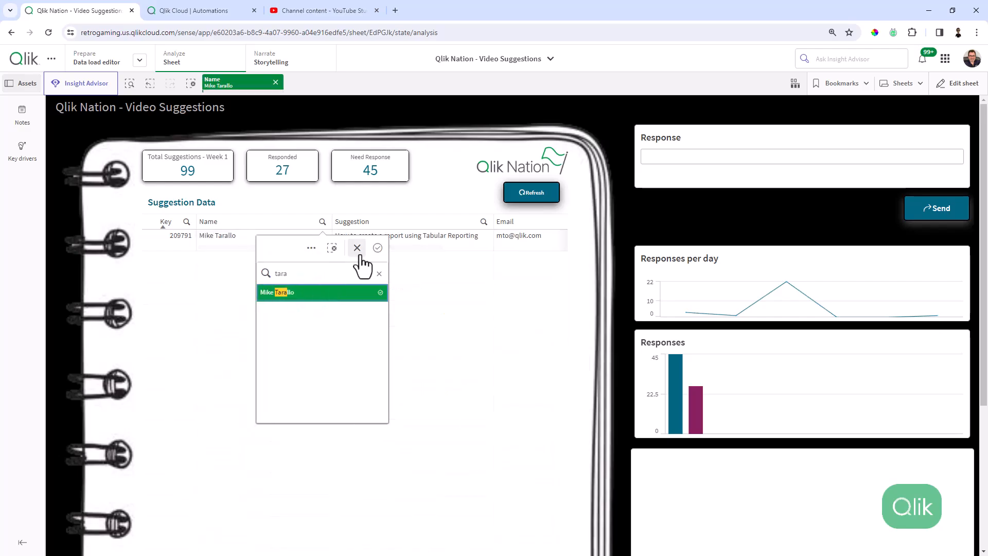
click(356, 247)
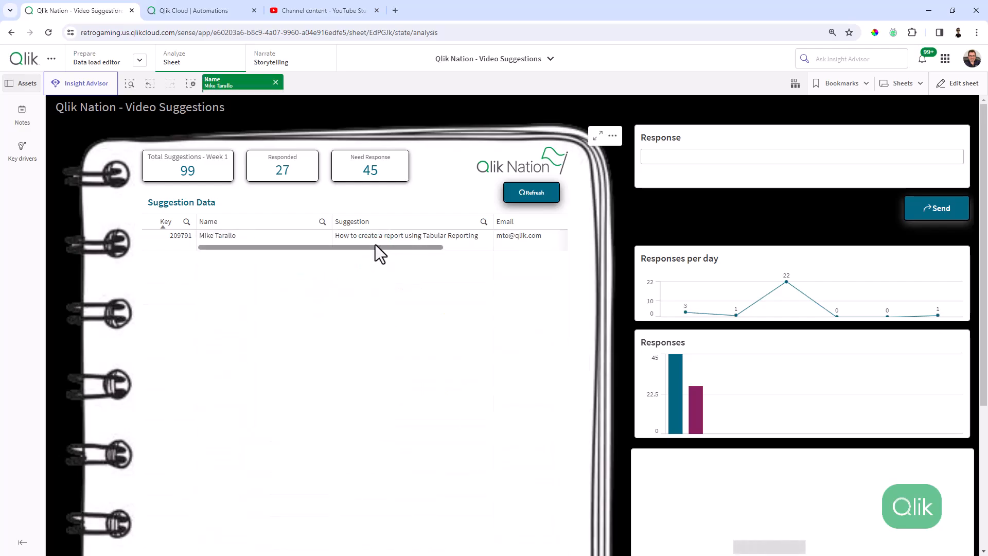
Step: Select the Tabular Reporting suggestion row and switch to YouTube Studio
click(405, 235)
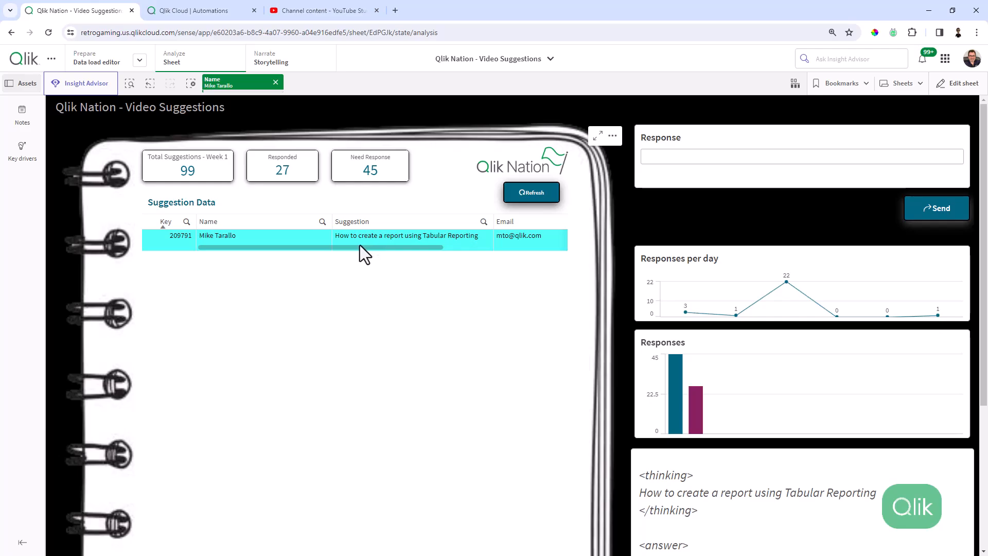
mouse_move(404, 249)
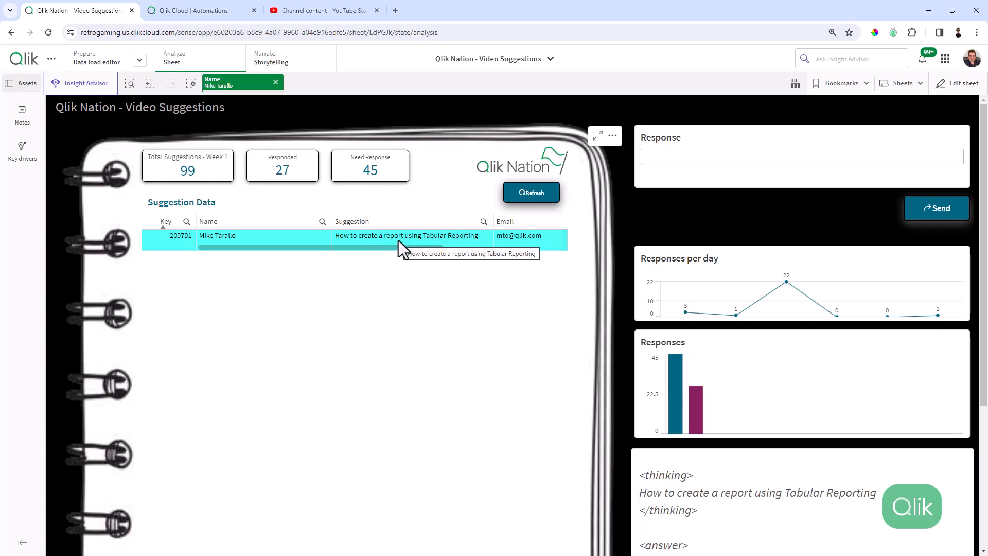
click(321, 10)
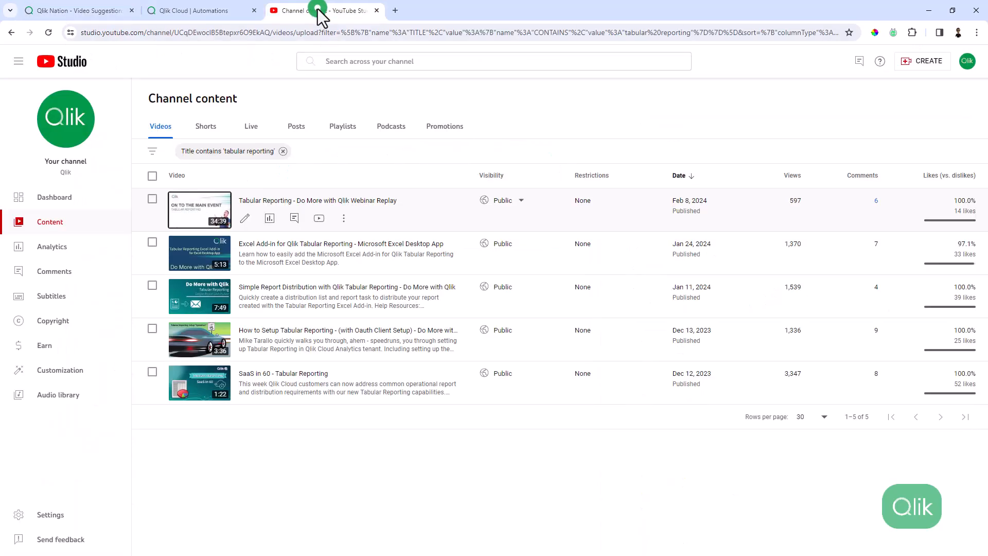
mouse_move(268, 255)
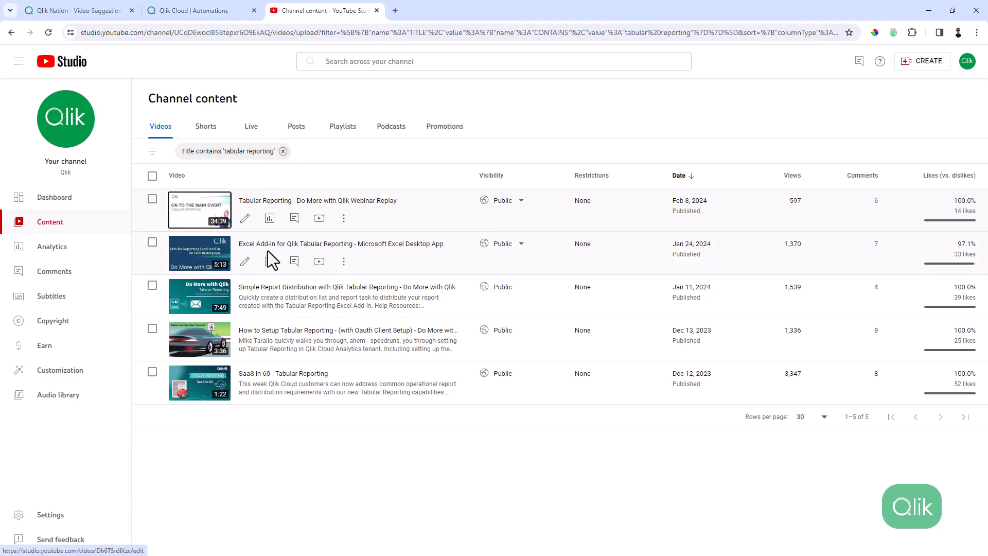
mouse_move(269, 261)
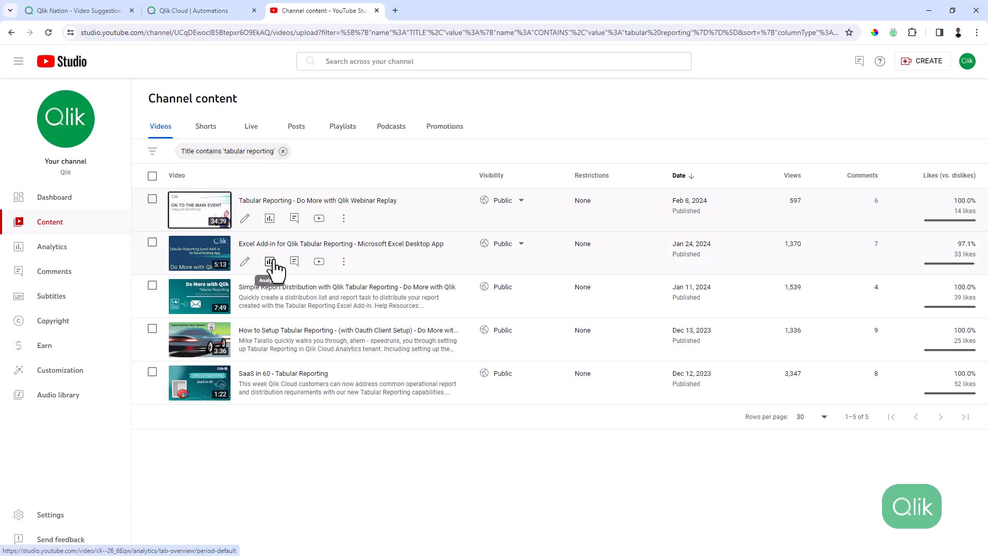
mouse_move(286, 211)
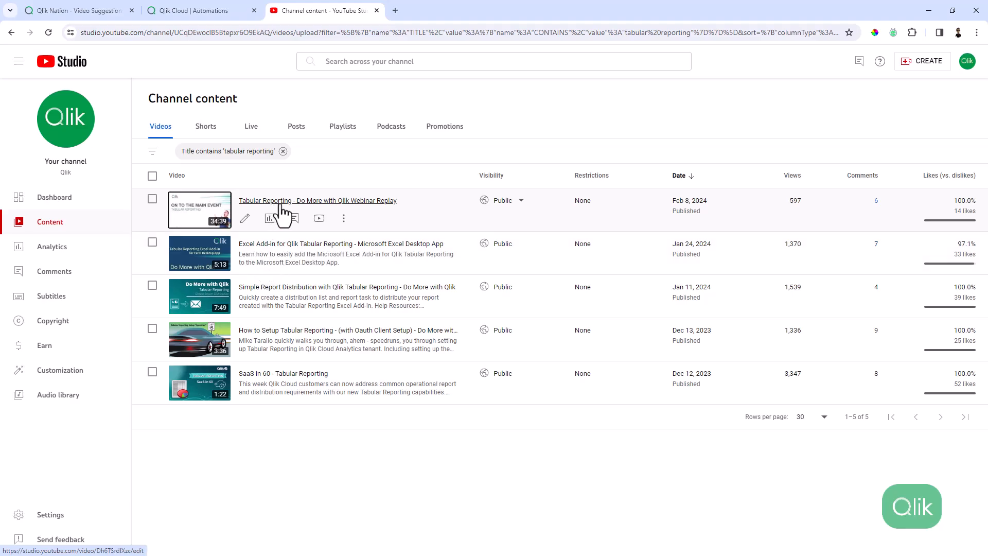
Step: Copy the shareable link of the Tabular Reporting webinar replay video
click(344, 218)
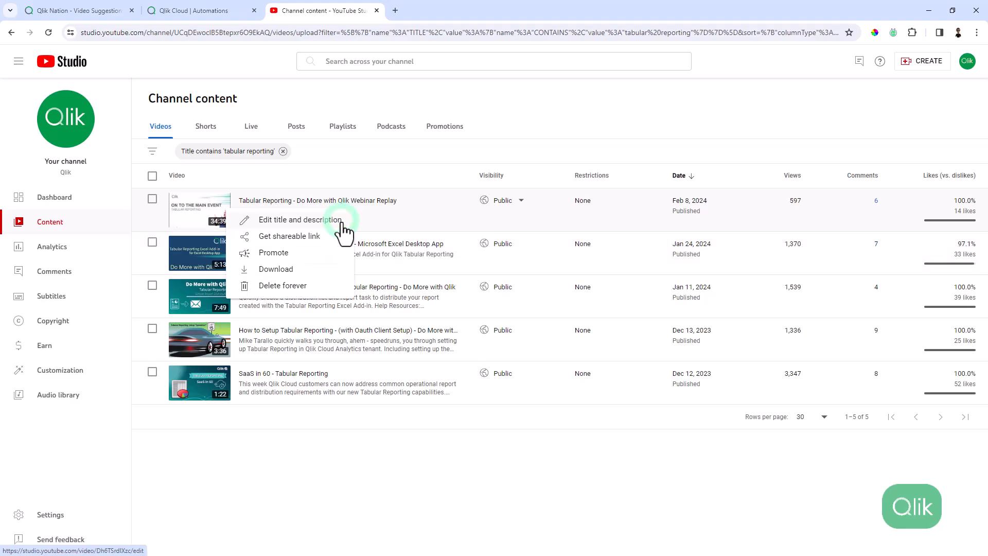
click(291, 237)
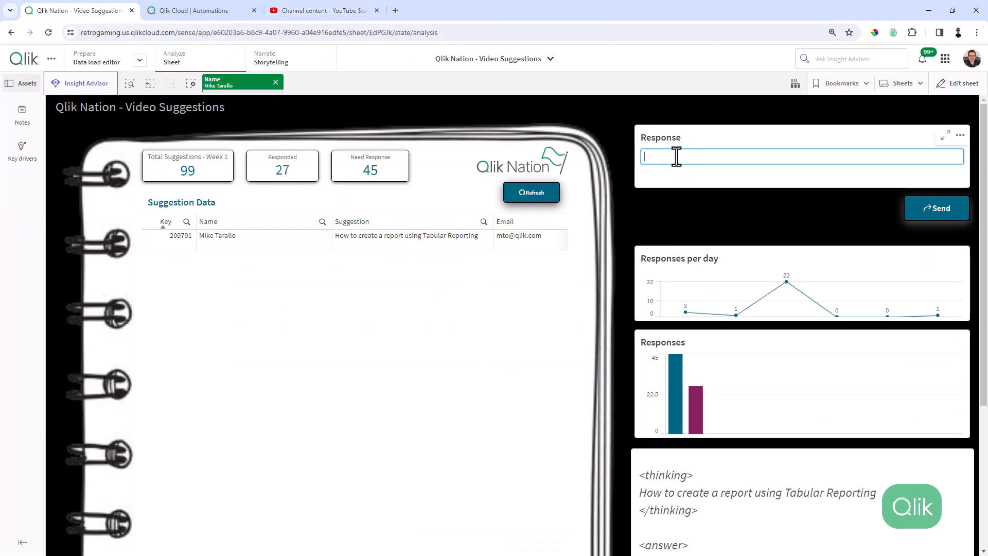
text(https://youtu.be/Dh6TSrdlXzc)
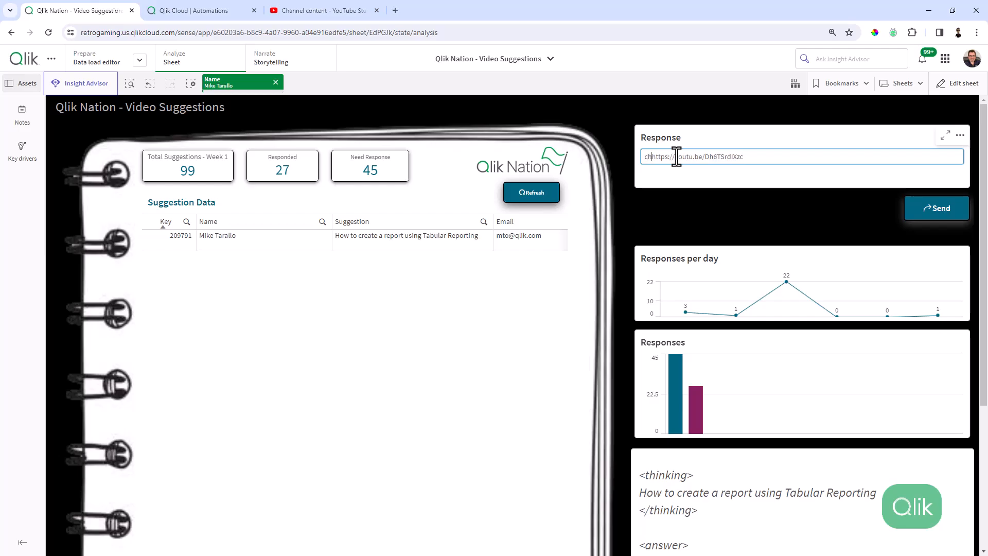
text(check this out:)
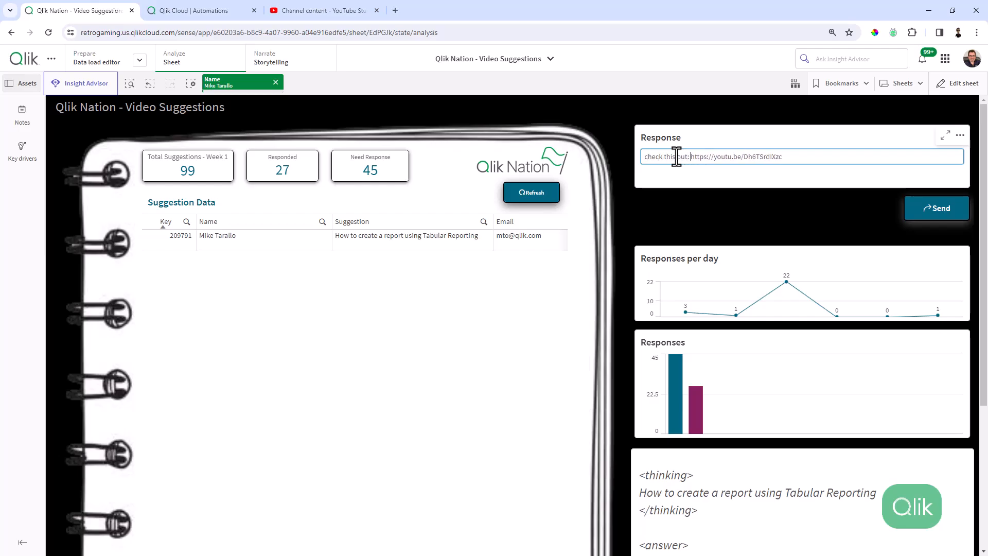
Step: Review the Send Mail block's recipients, subject and templated Content Body in the automation
click(189, 10)
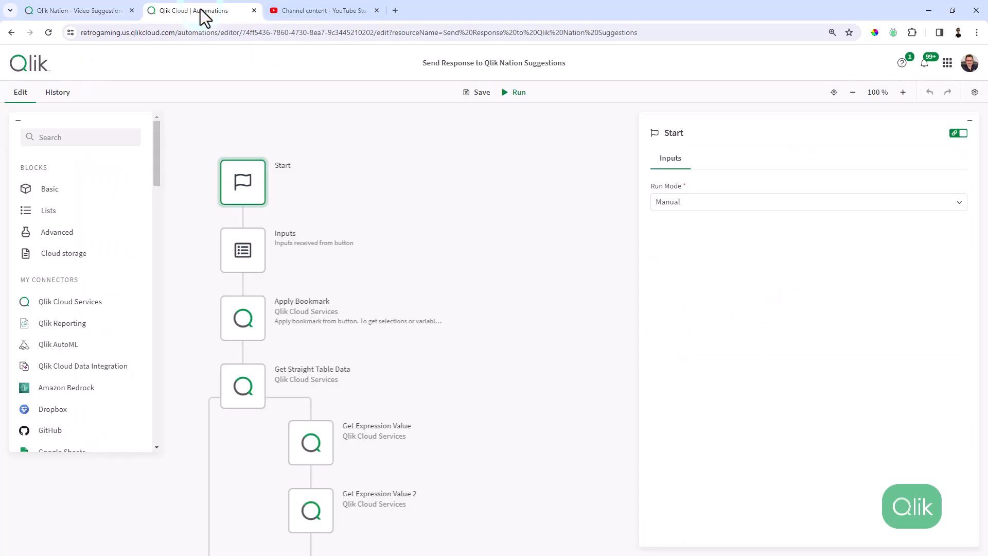
click(310, 337)
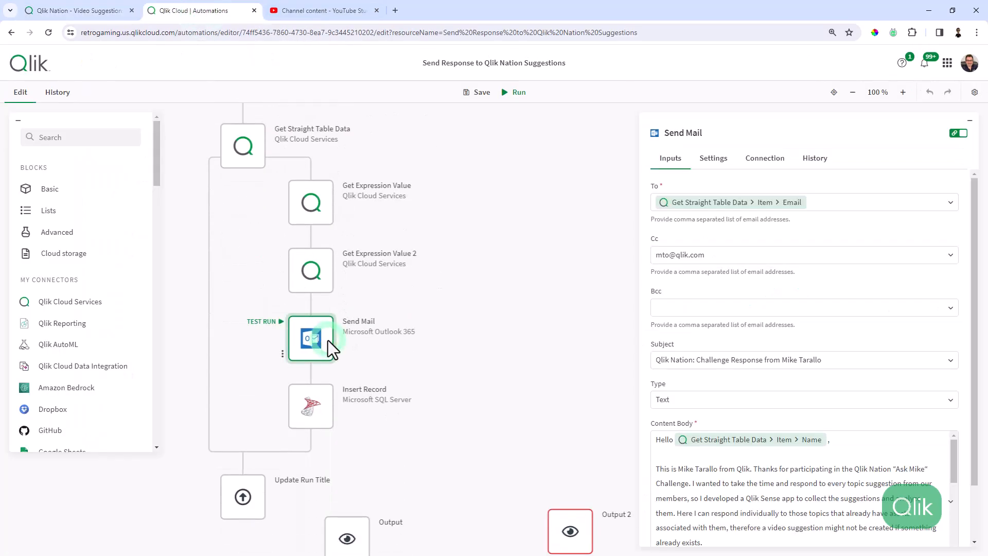
scroll(down, 3)
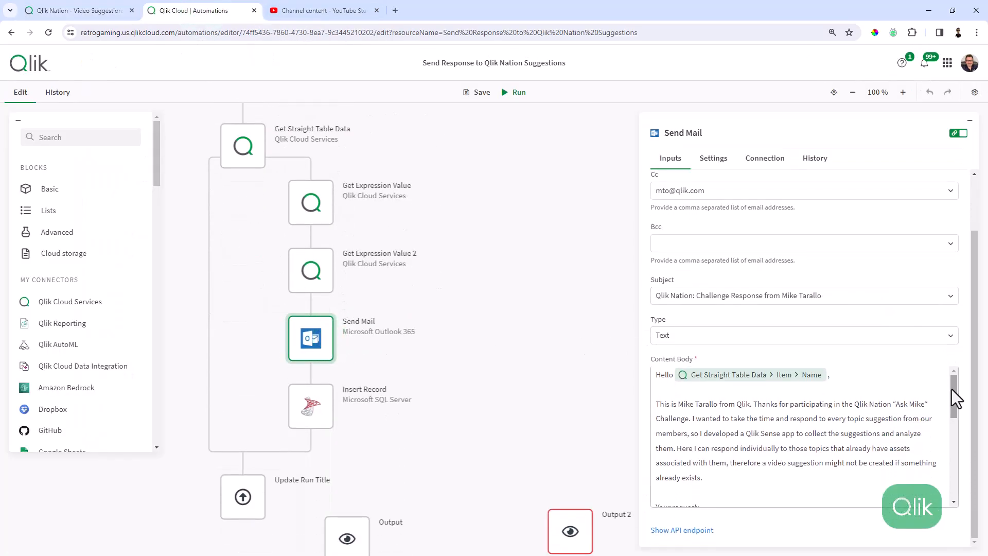
scroll(down, 3)
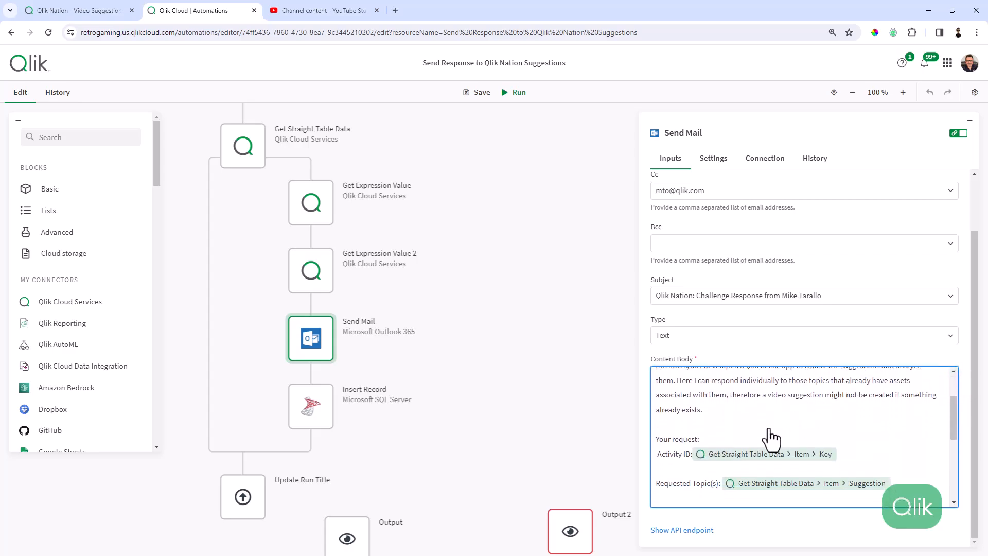
scroll(down, 3)
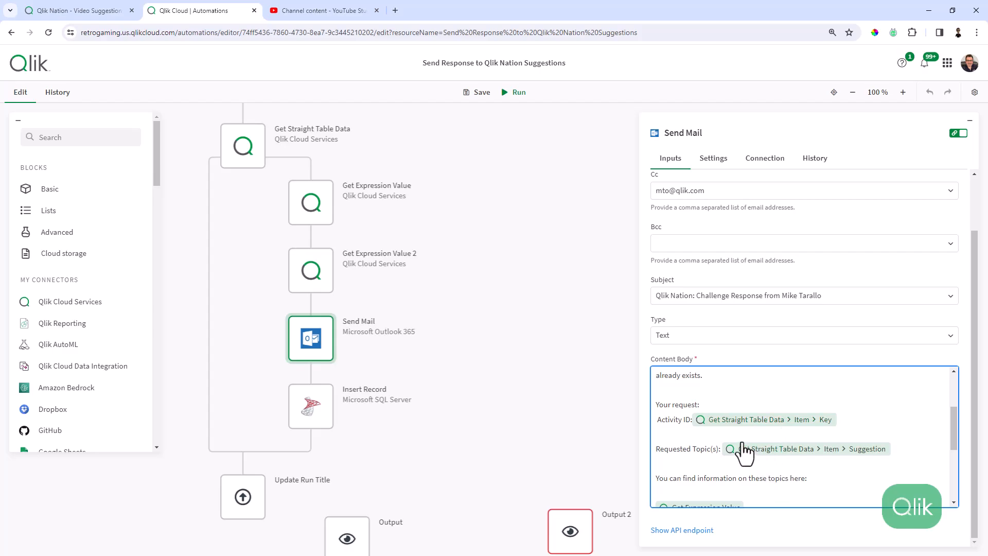
scroll(down, 3)
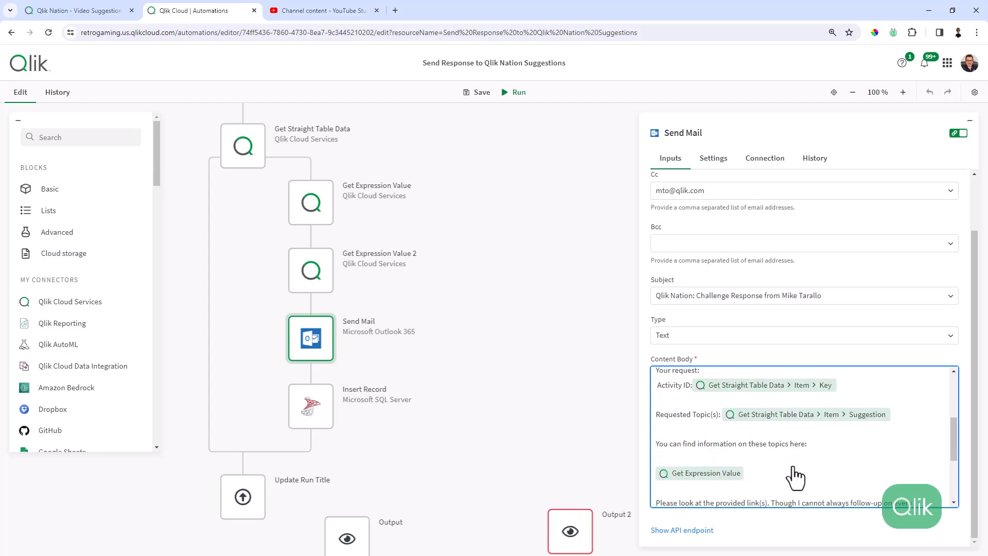
click(79, 11)
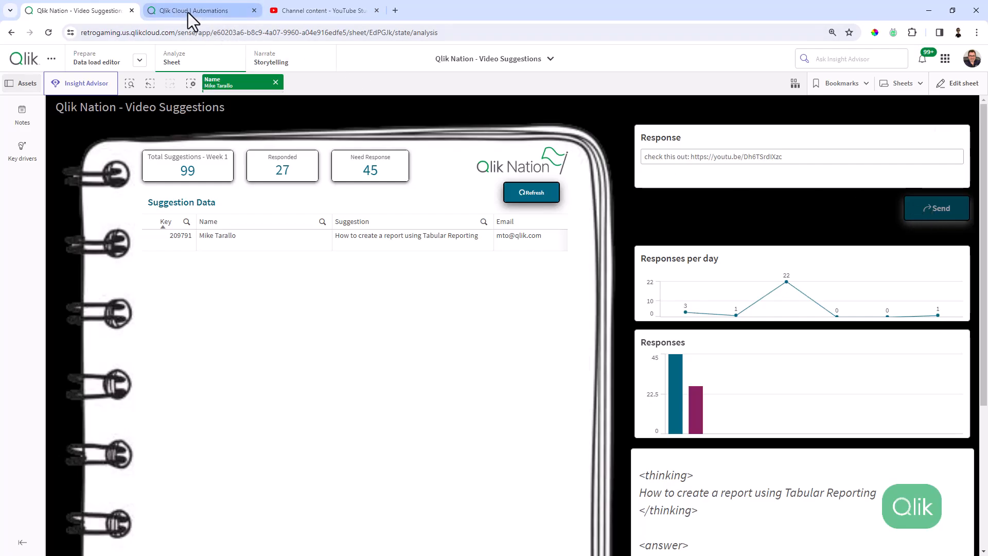
mouse_move(192, 17)
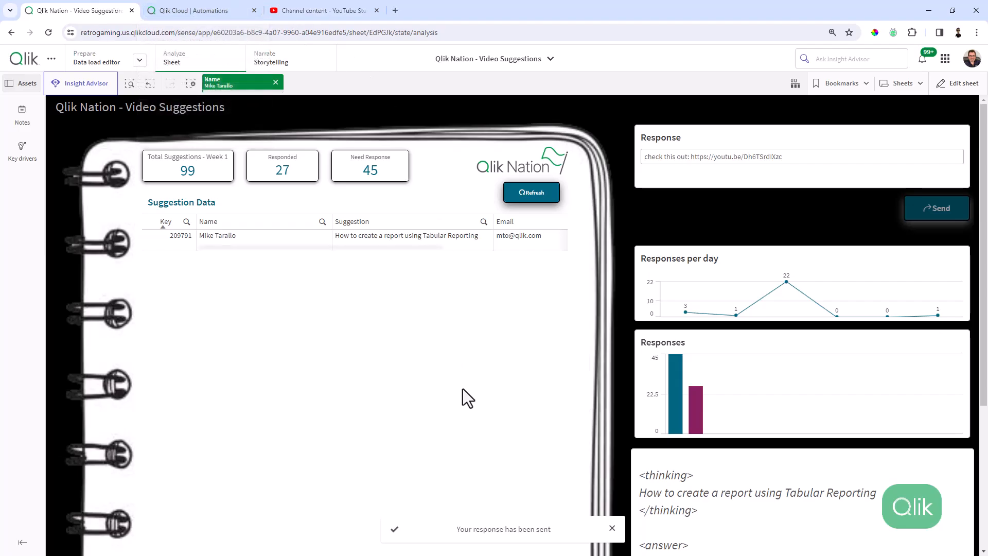
mouse_move(553, 535)
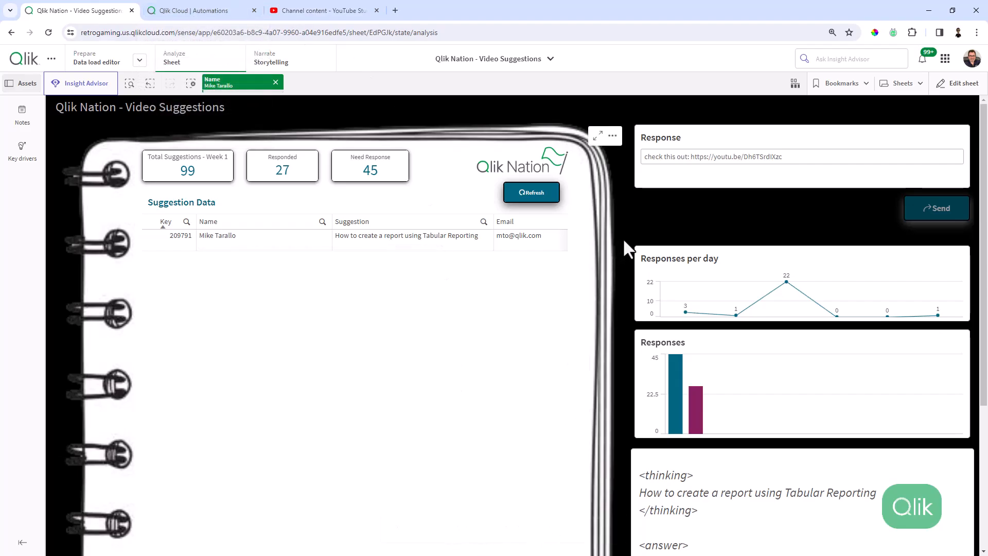
mouse_move(426, 176)
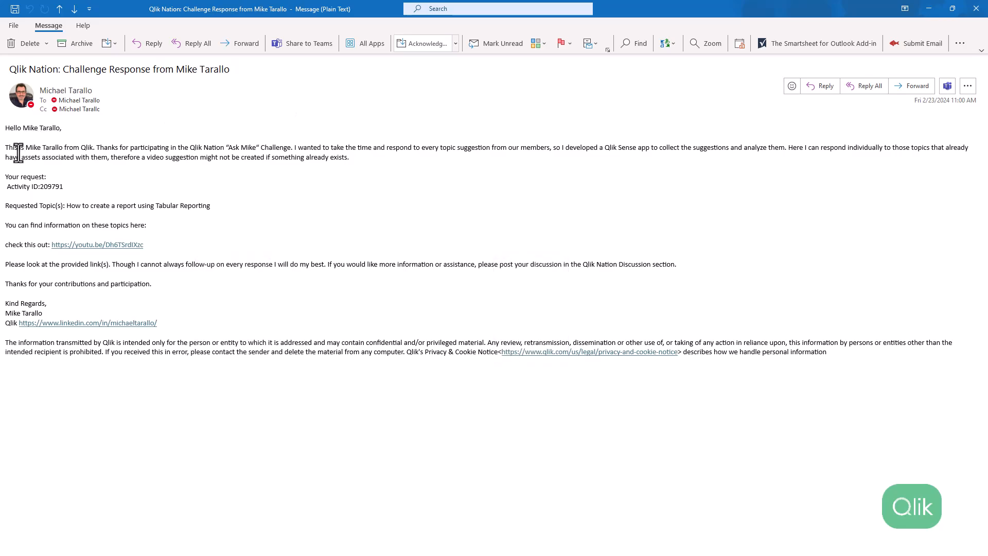
mouse_move(243, 154)
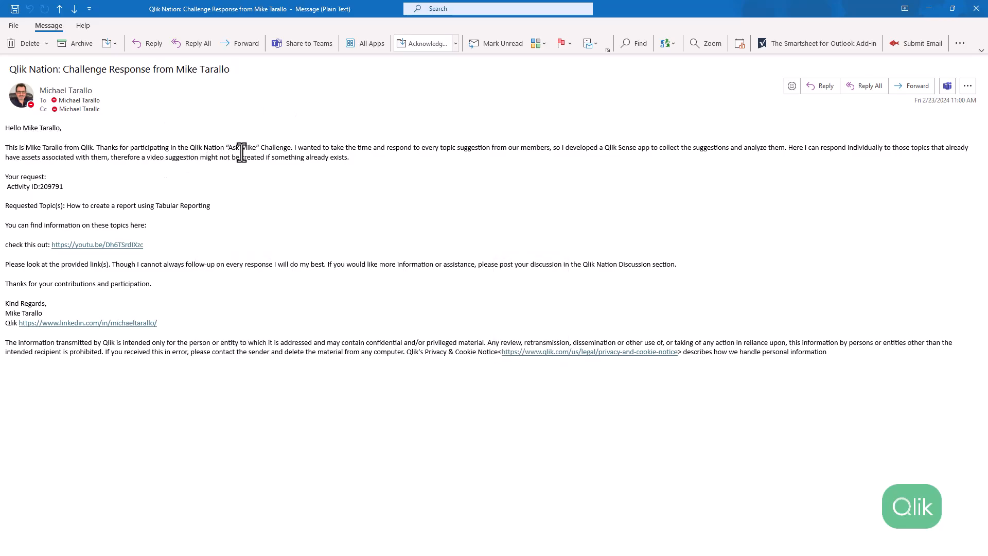
mouse_move(20, 218)
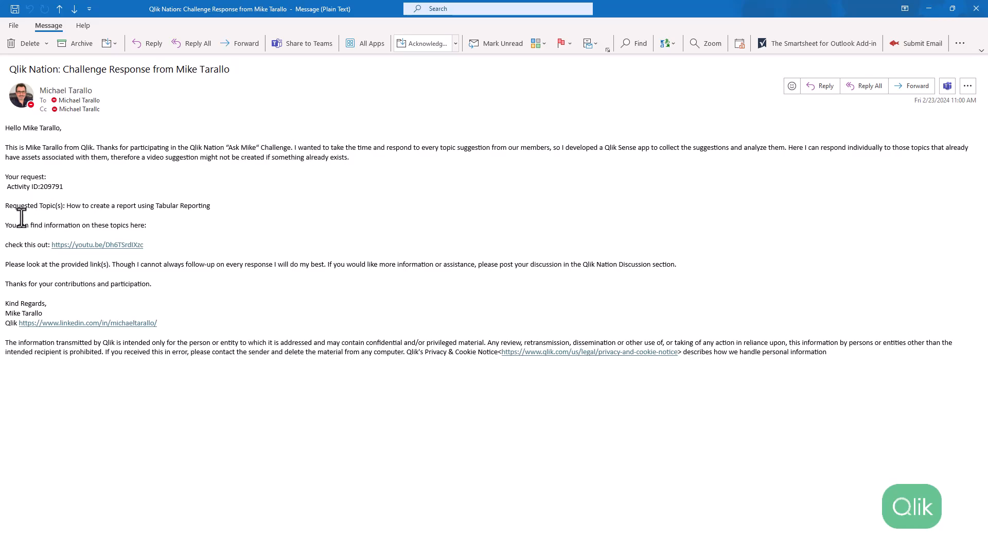
mouse_move(148, 208)
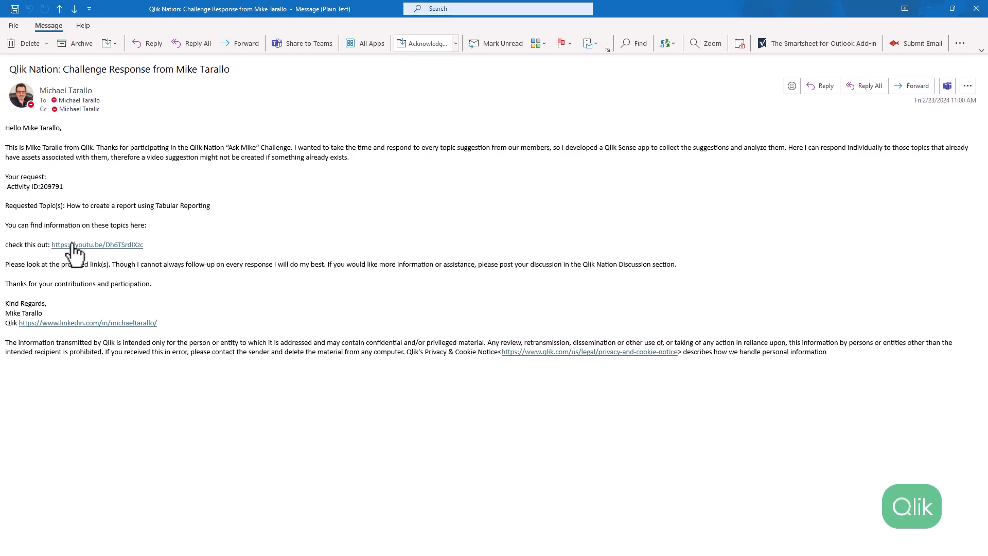
mouse_move(72, 246)
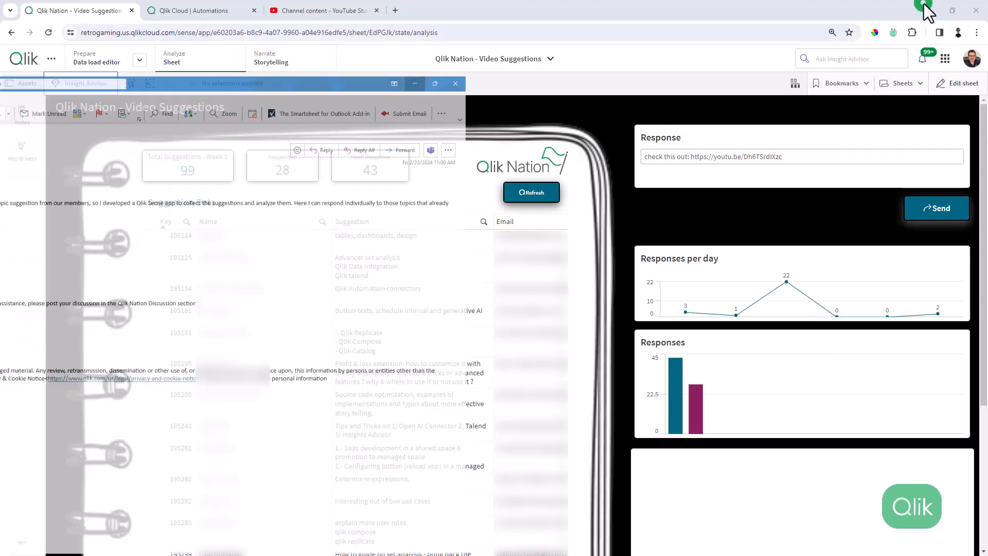
Step: Switch to the automation and view the qlik_nation_suggestions SQL table in DBeaver
click(193, 10)
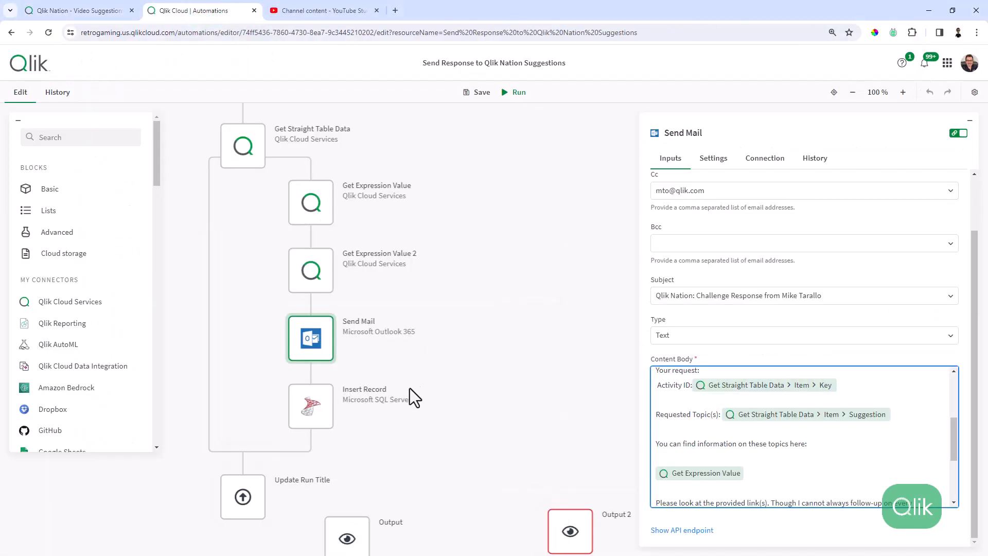
click(309, 407)
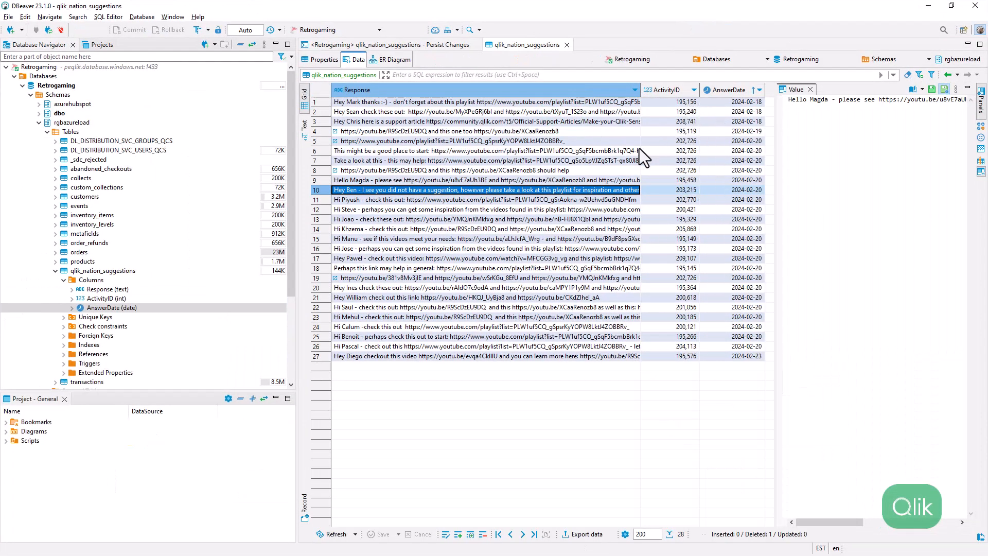
mouse_move(598, 191)
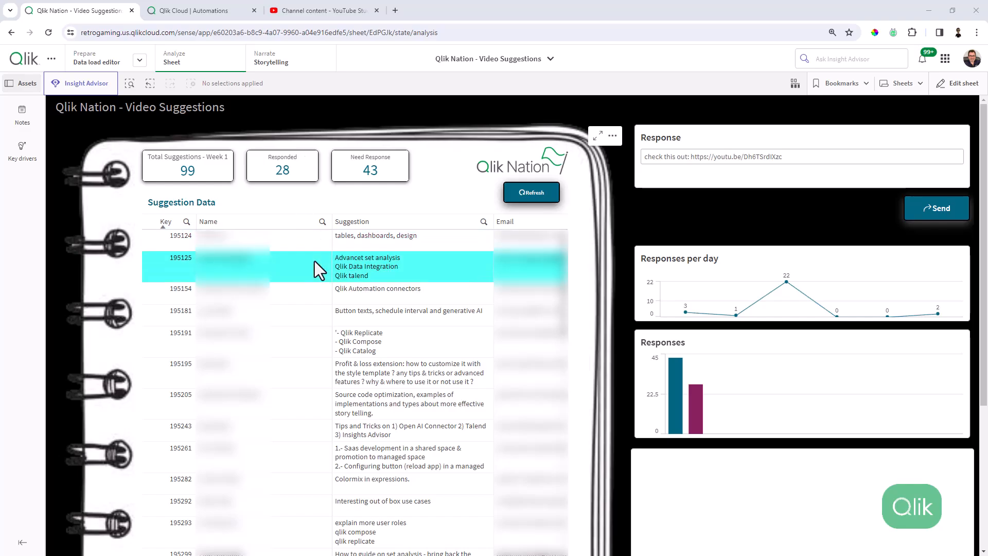
mouse_move(331, 264)
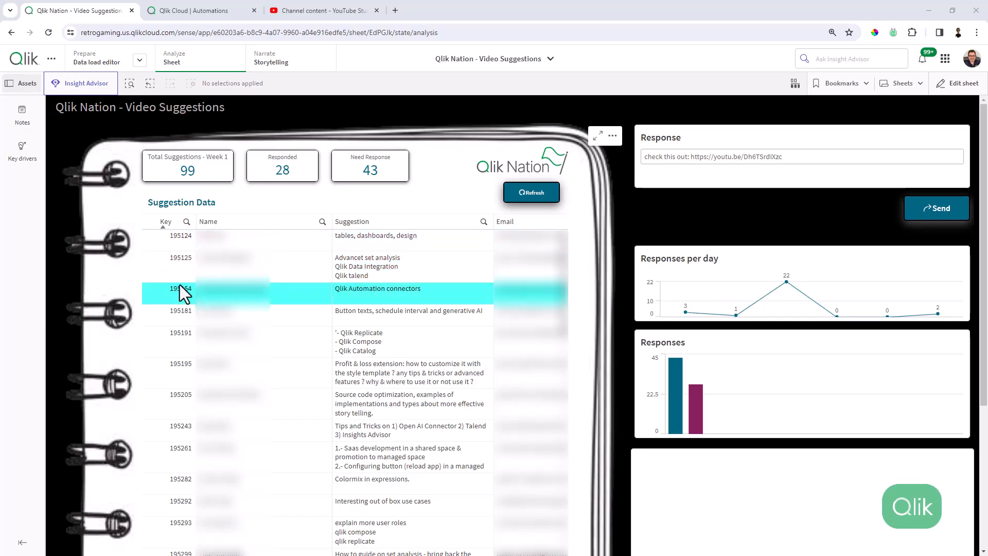
mouse_move(370, 206)
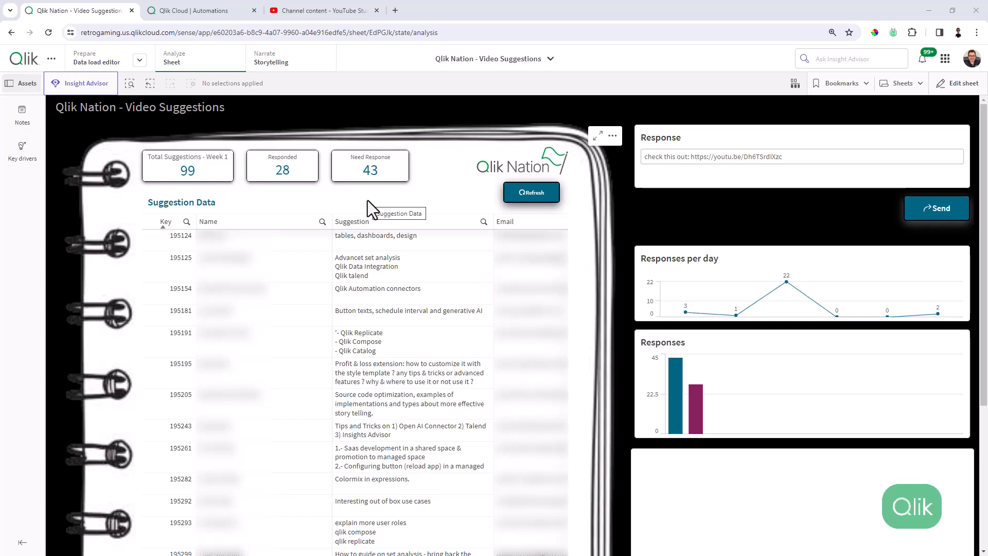
Step: Select the dashboards, set analysis, Automation connectors and button texts suggestions
click(377, 265)
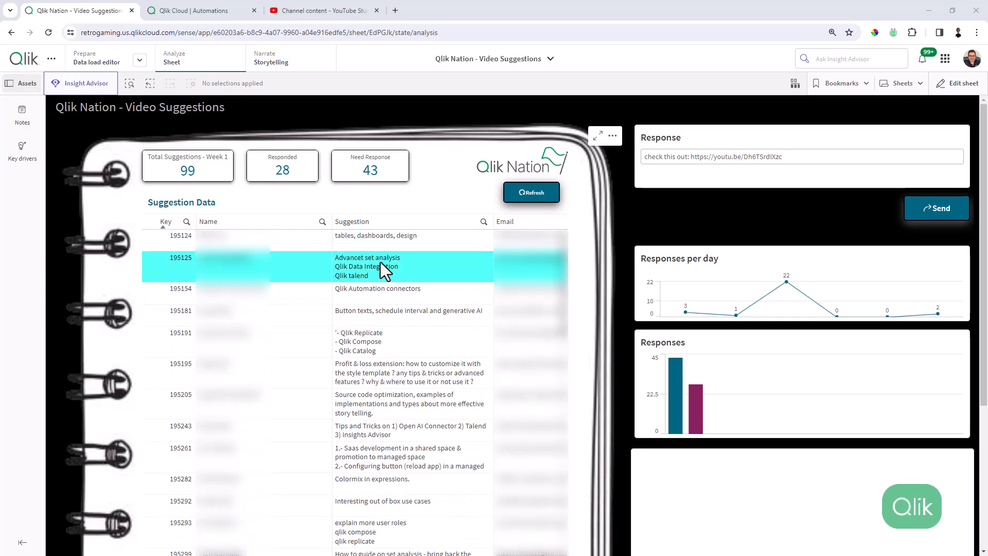
click(410, 311)
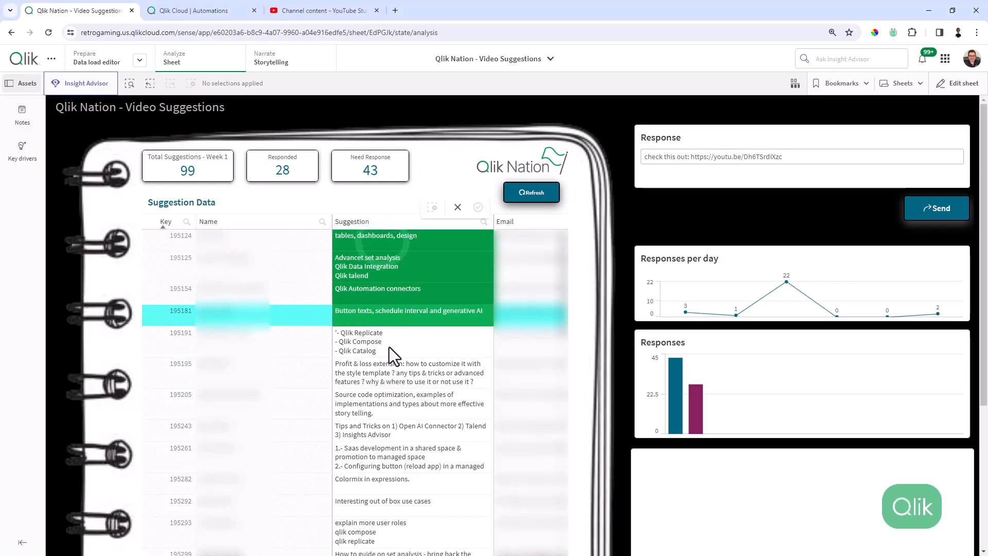
Step: Read the Bedrock summary listing topics with counts, Data integration mentioned 3 times
scroll(down, 3)
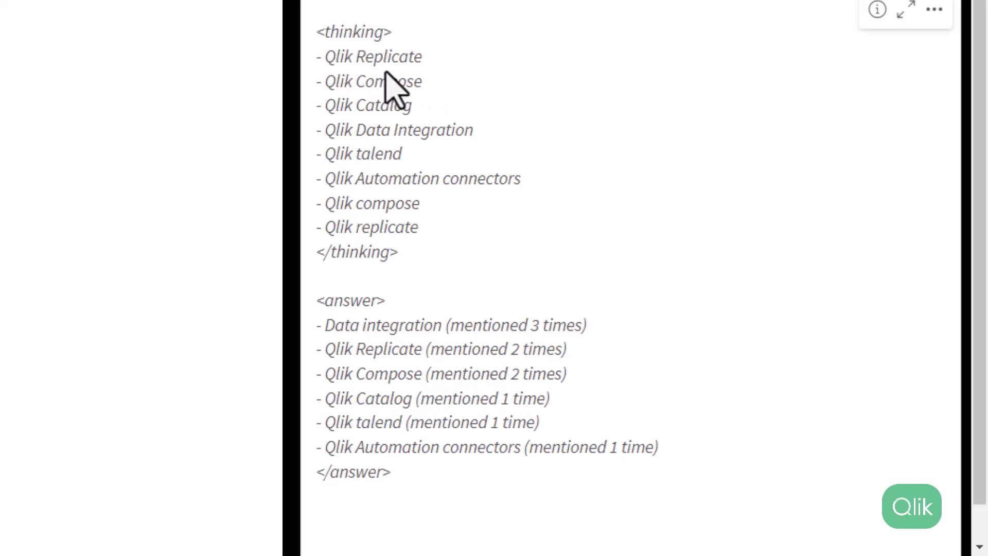
mouse_move(405, 93)
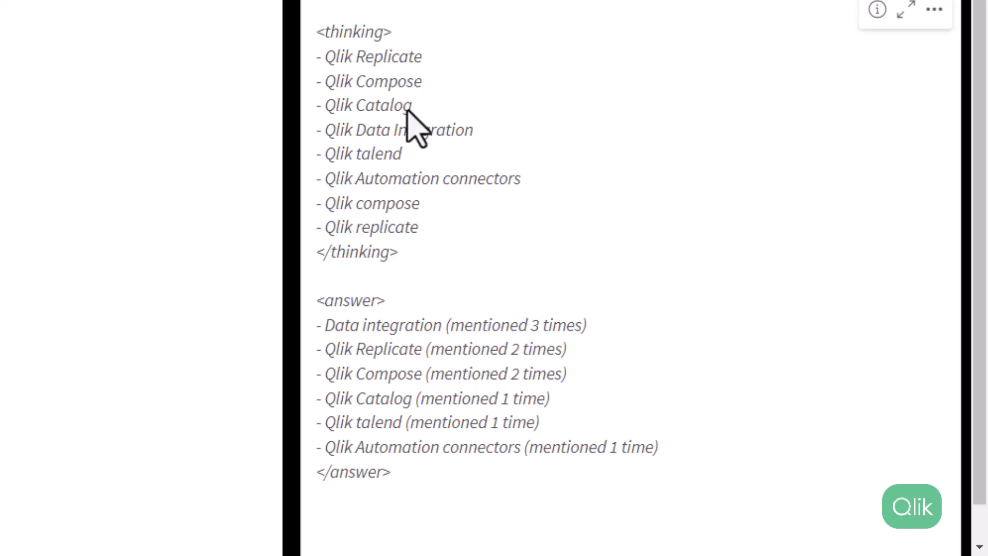
mouse_move(450, 218)
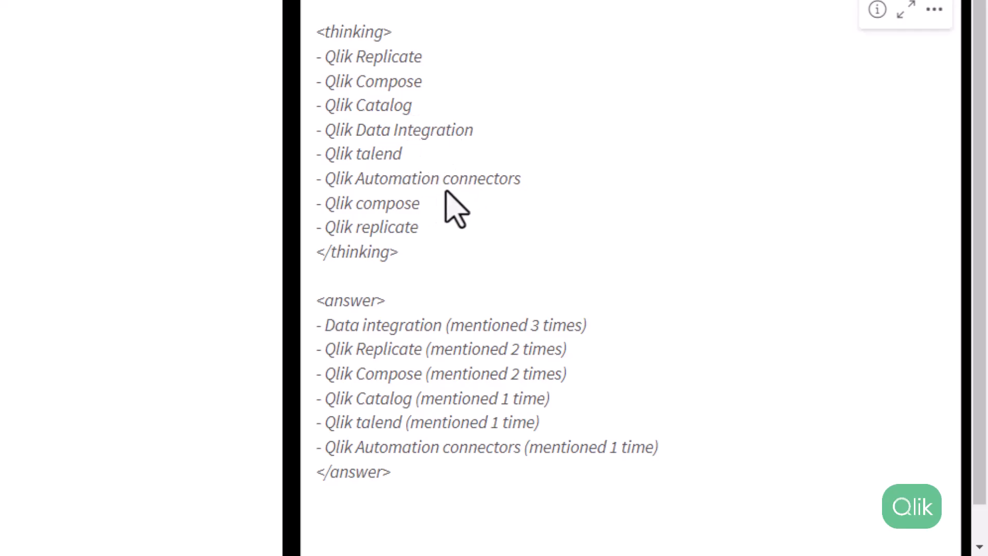
scroll(down, 3)
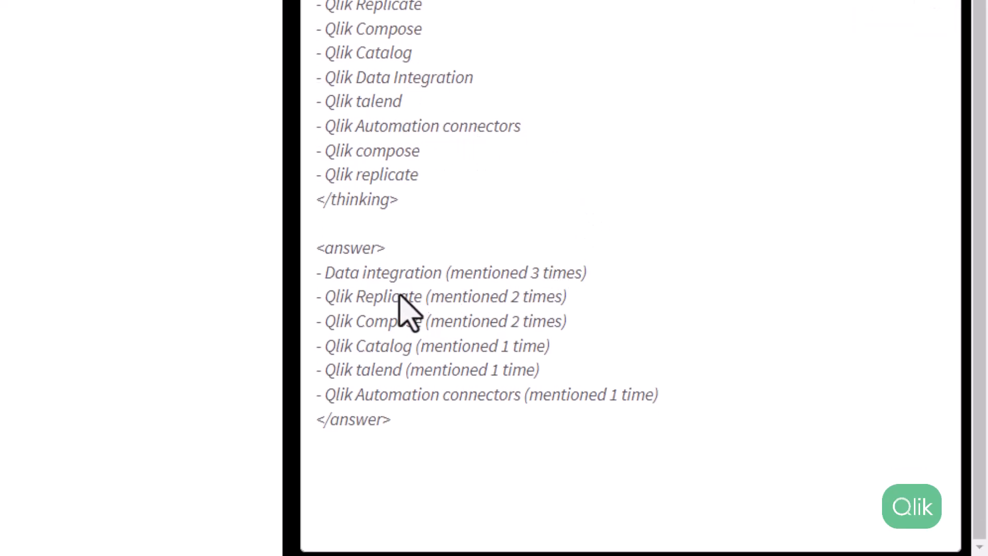
mouse_move(399, 319)
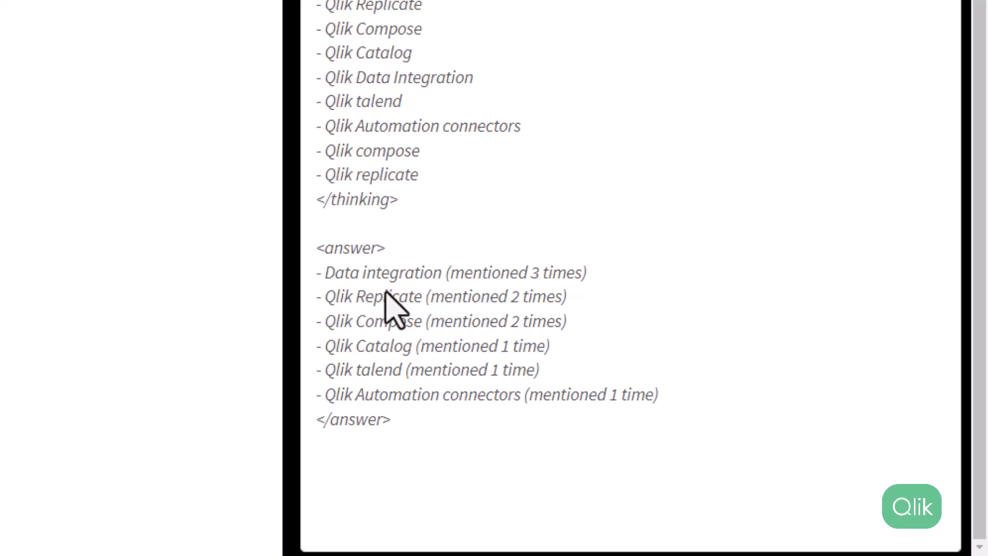
mouse_move(530, 303)
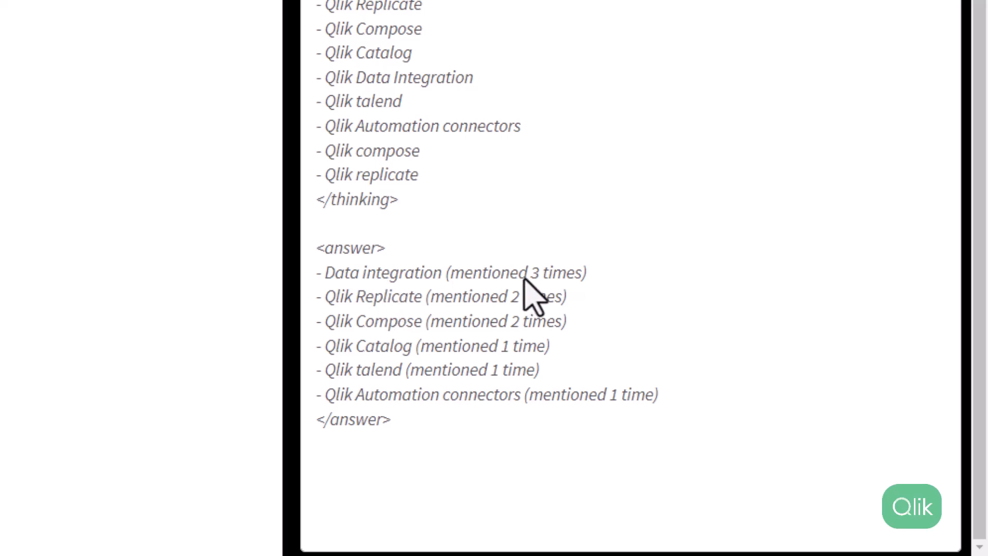
mouse_move(370, 351)
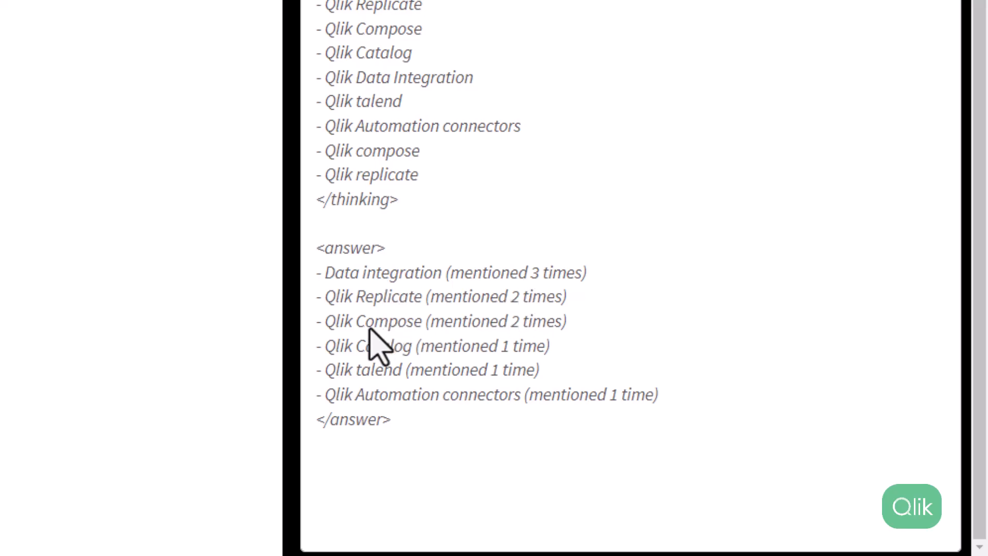
mouse_move(486, 377)
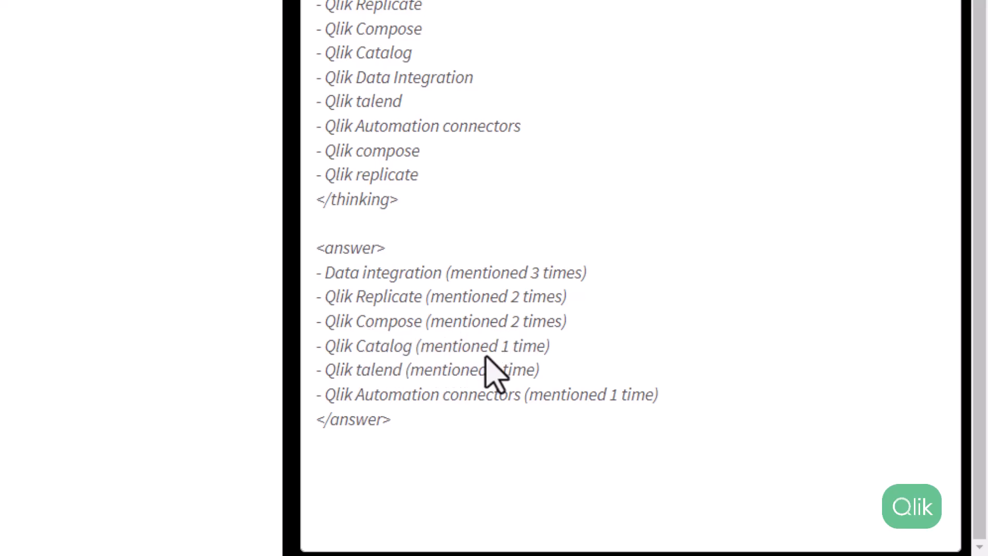
mouse_move(482, 339)
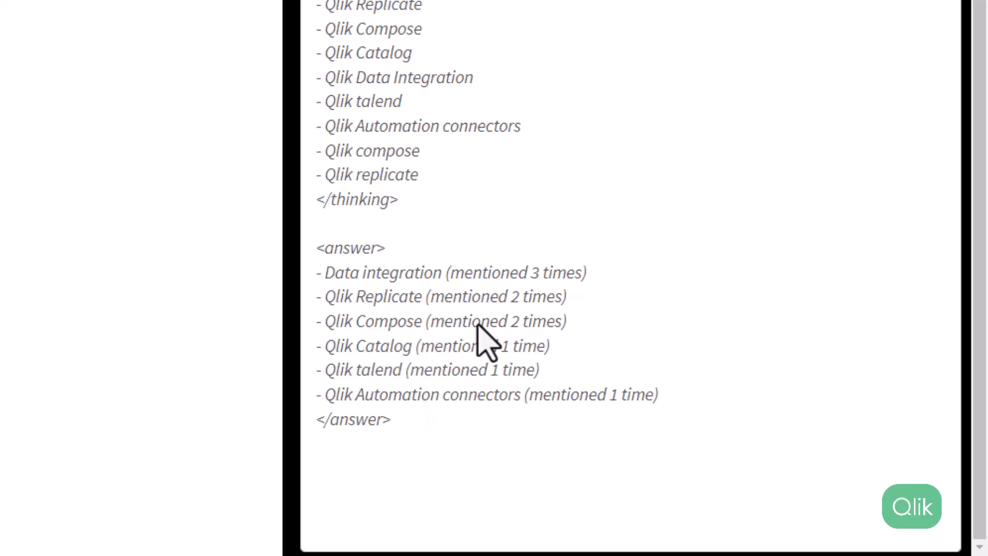
mouse_move(499, 329)
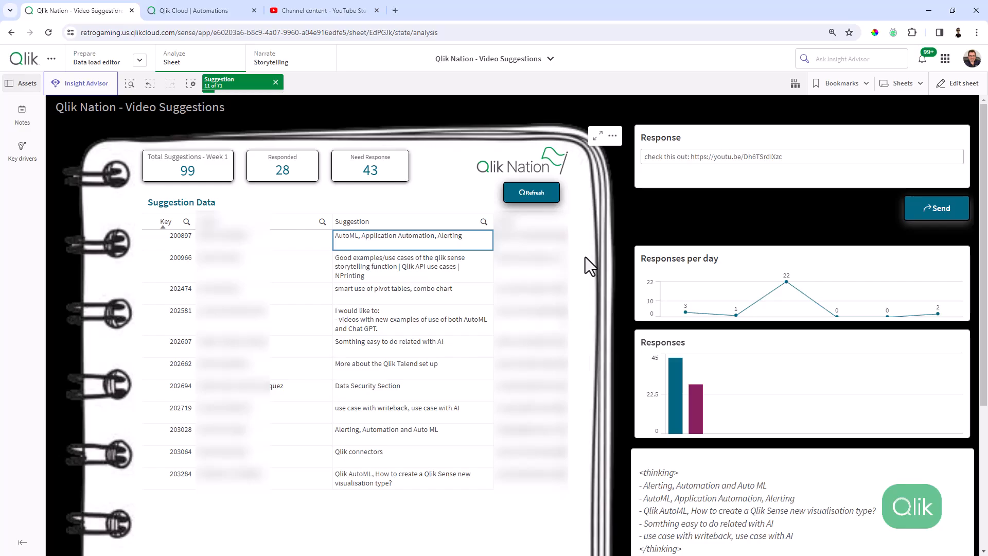
mouse_move(581, 262)
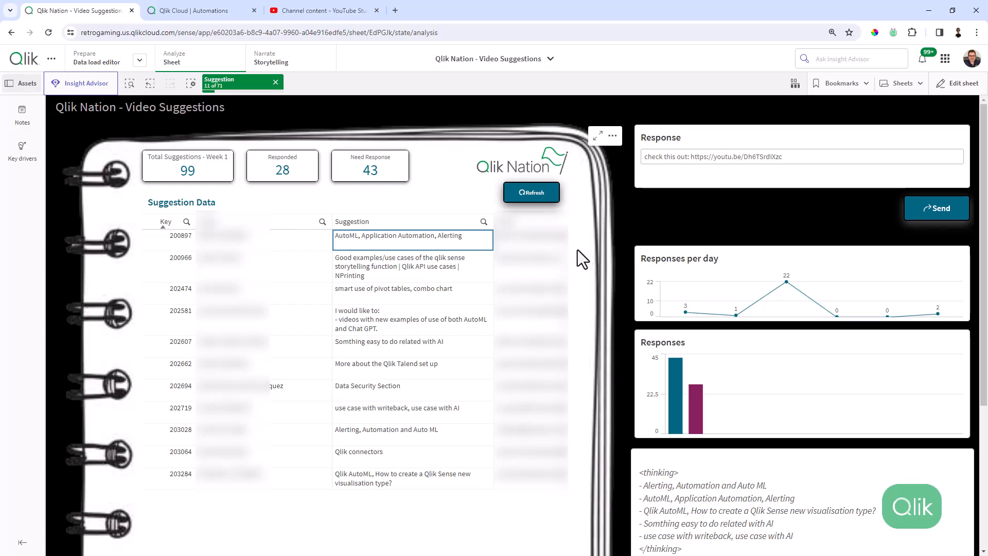